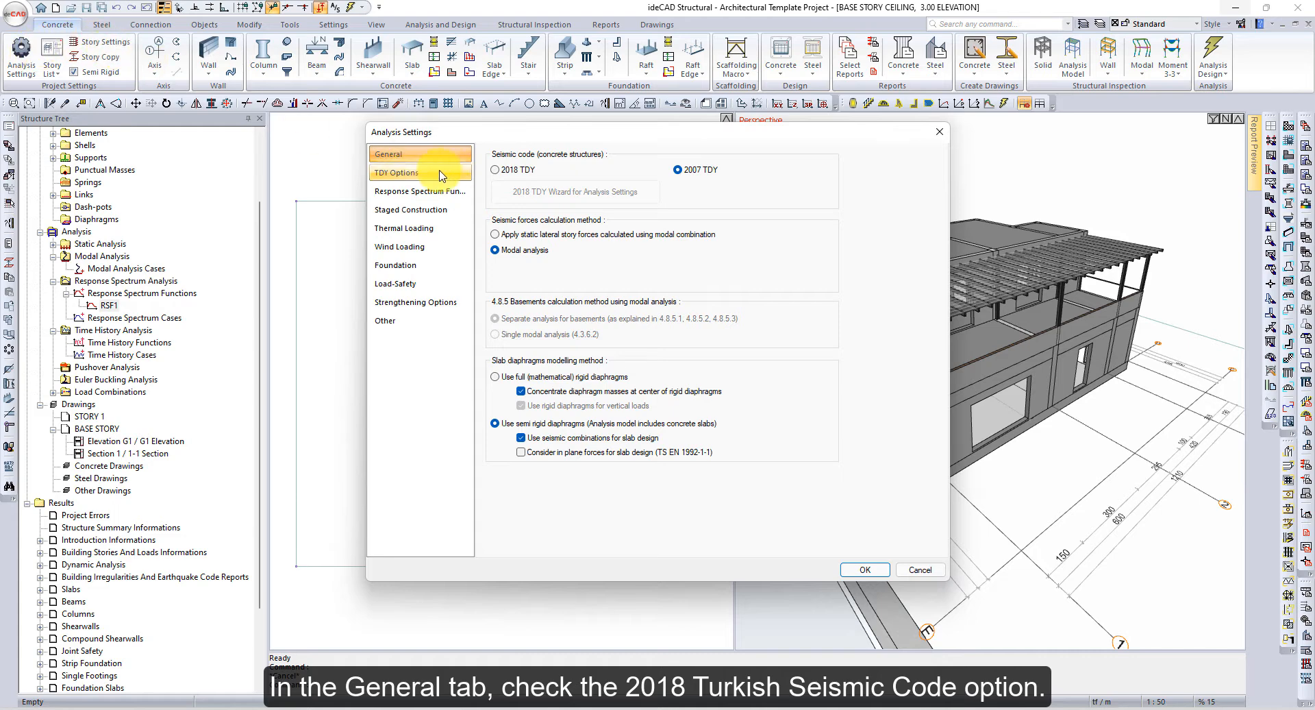
Switch the seismic code from 2007 TDY to 2018 TDY in Analysis Settings > General.
left_click(494, 170)
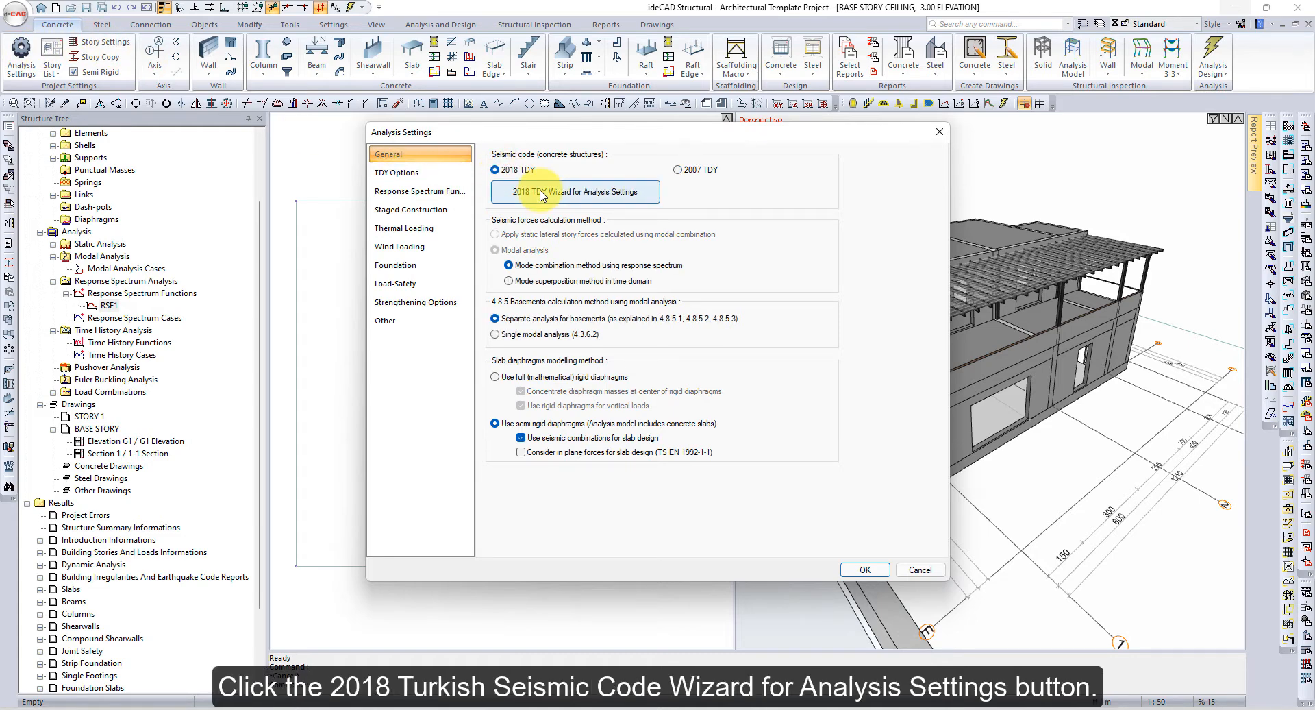
Start the 2018 TDY wizard with site class ZB, accepting the reset of later pages.
left_click(575, 192)
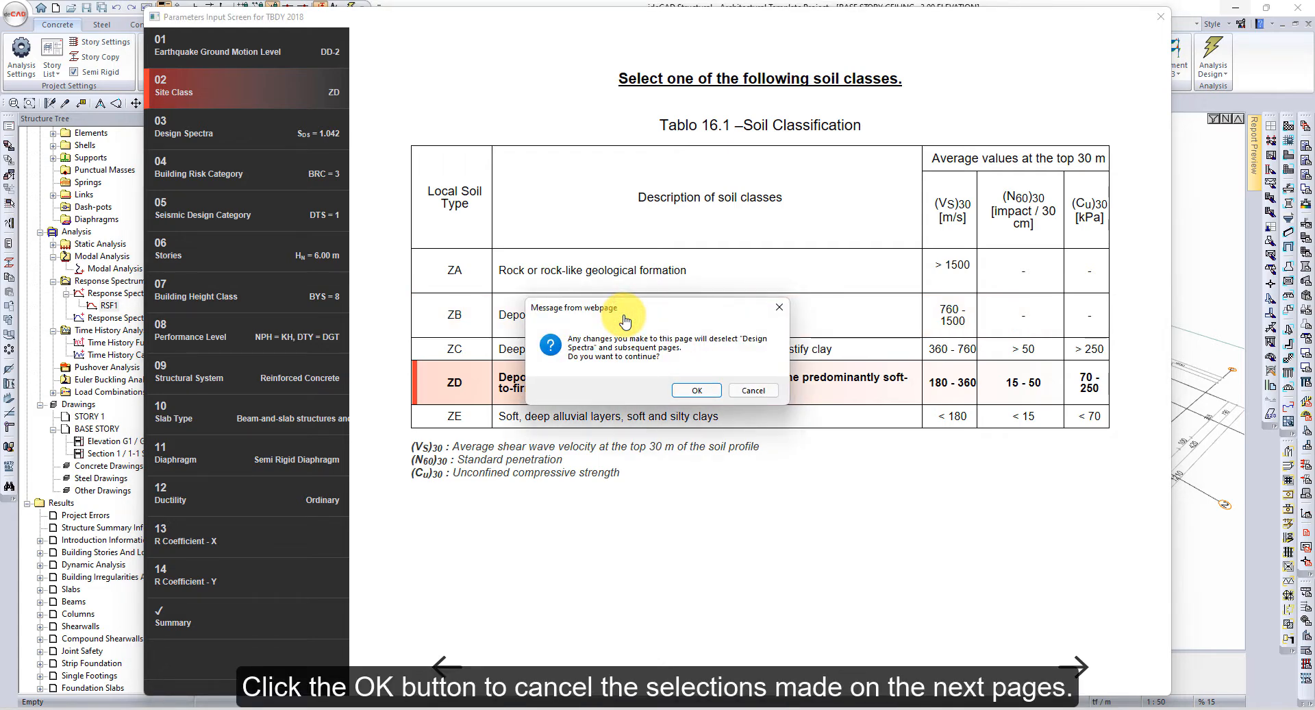
left_click(697, 391)
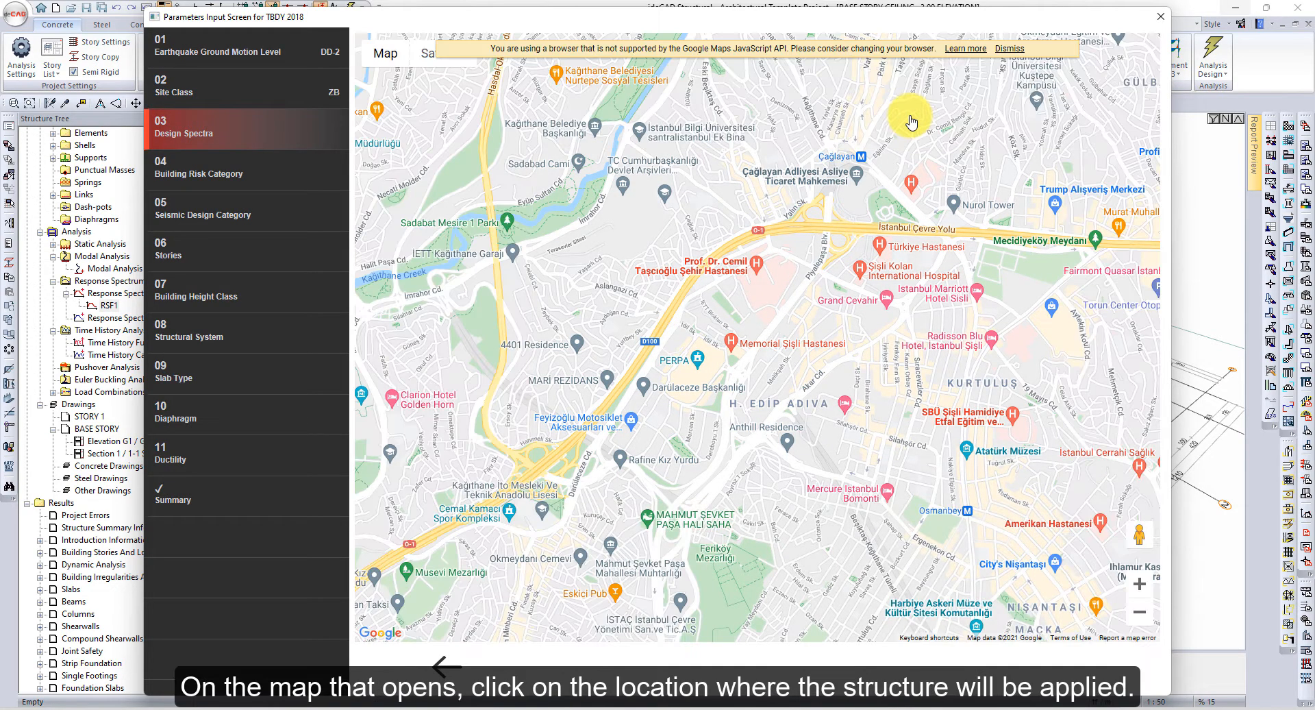
Pick the building site on the Istanbul map, giving latitude 41.060885 and longitude 28.971141.
left_click(708, 369)
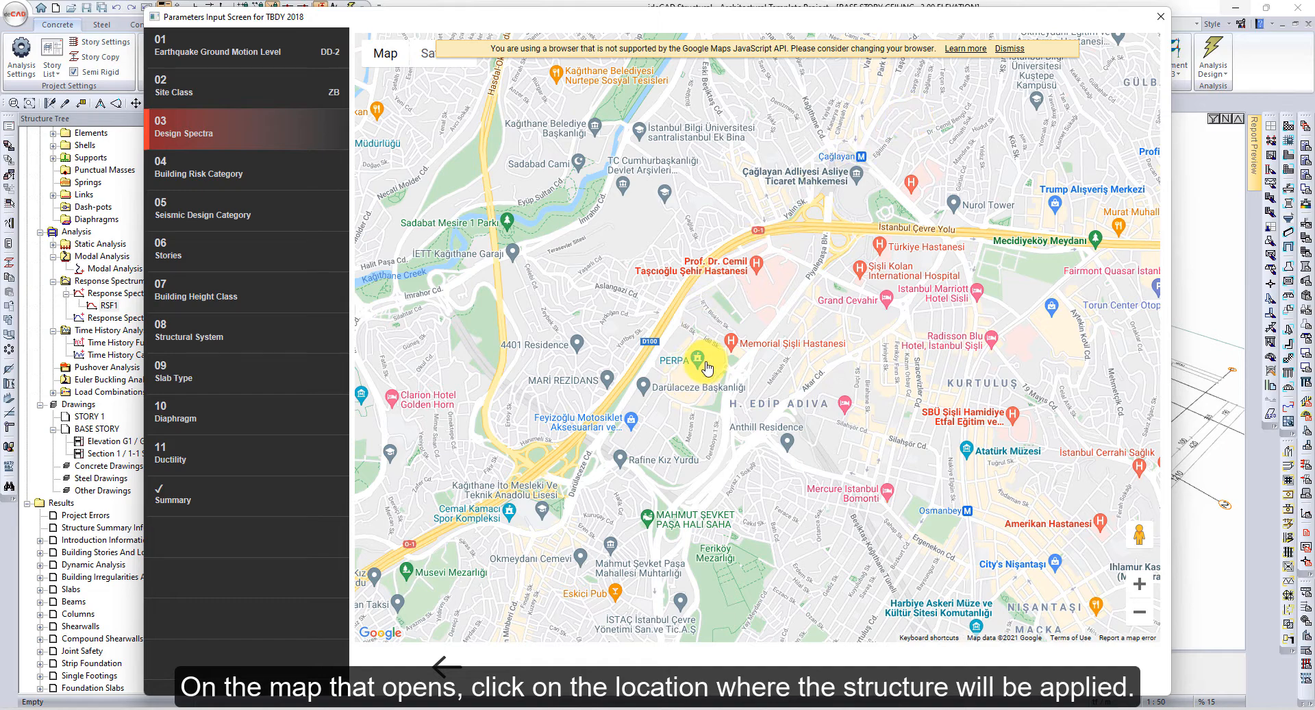
left_click(703, 361)
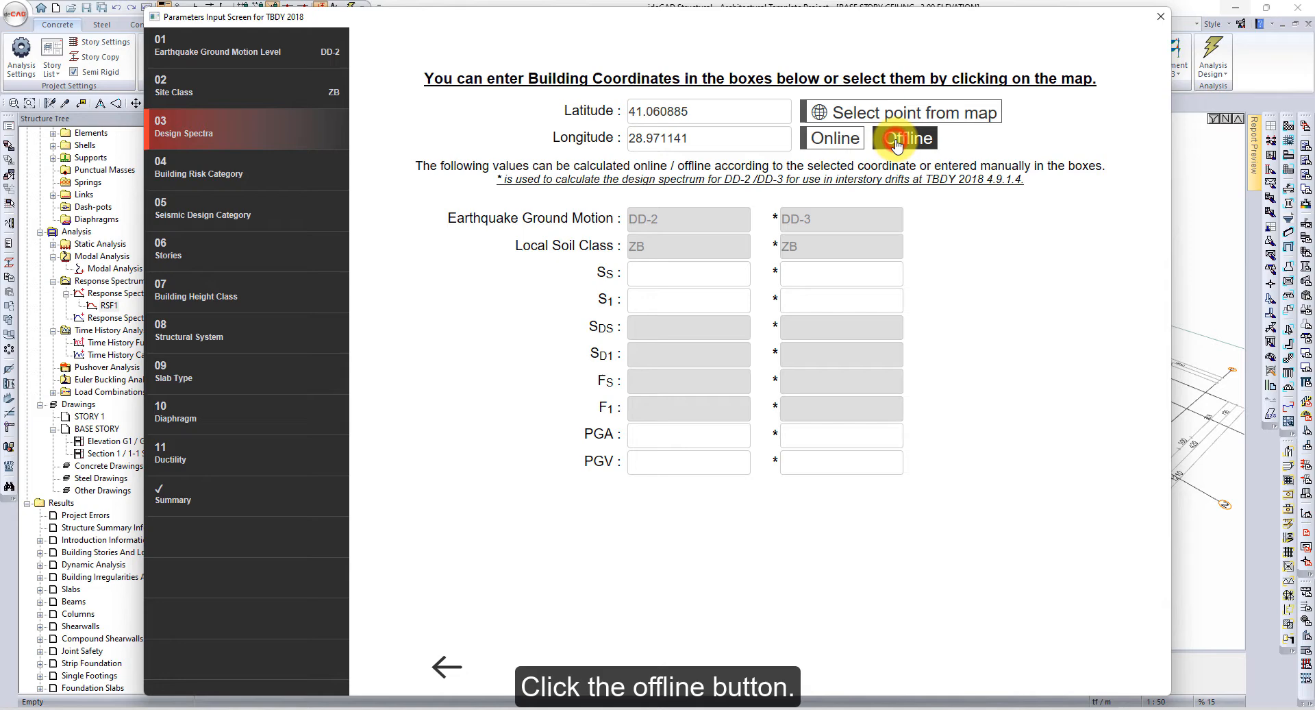
Compute design spectra offline (SDS = 0.742) and reach seismic design category DTS = 2 with BRC = 3.
left_click(907, 137)
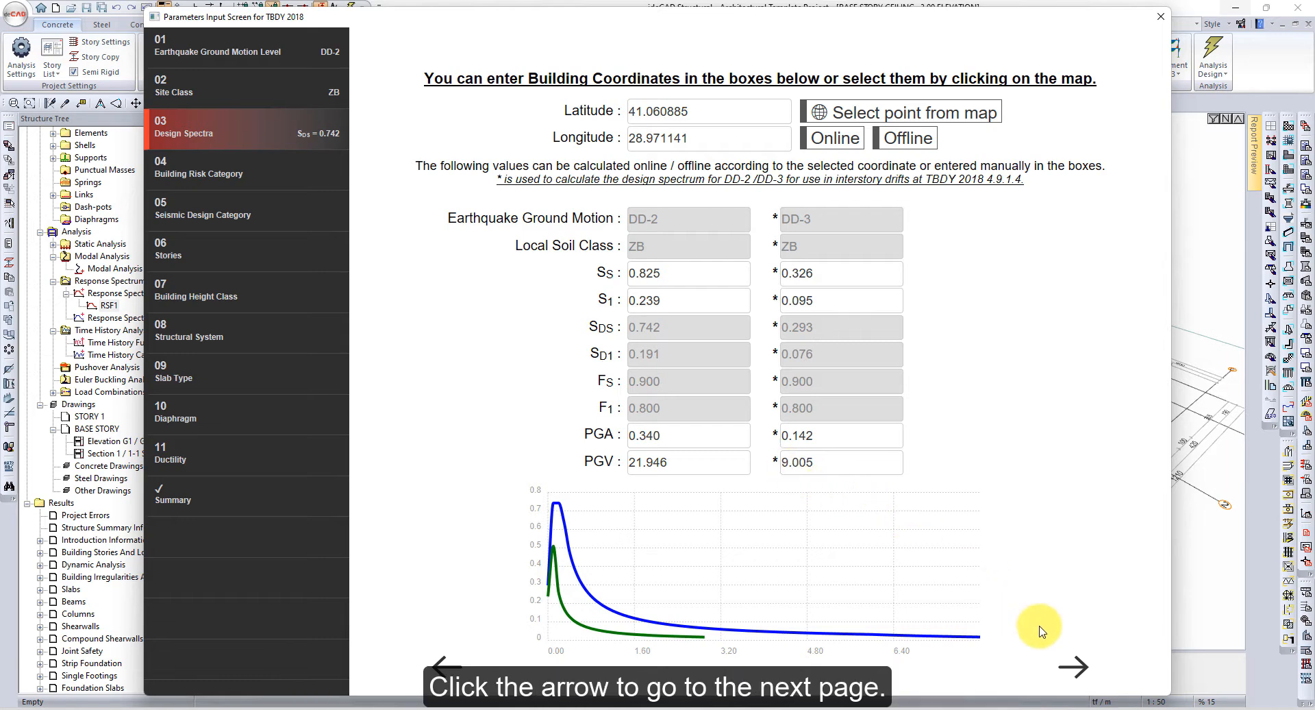
left_click(1074, 667)
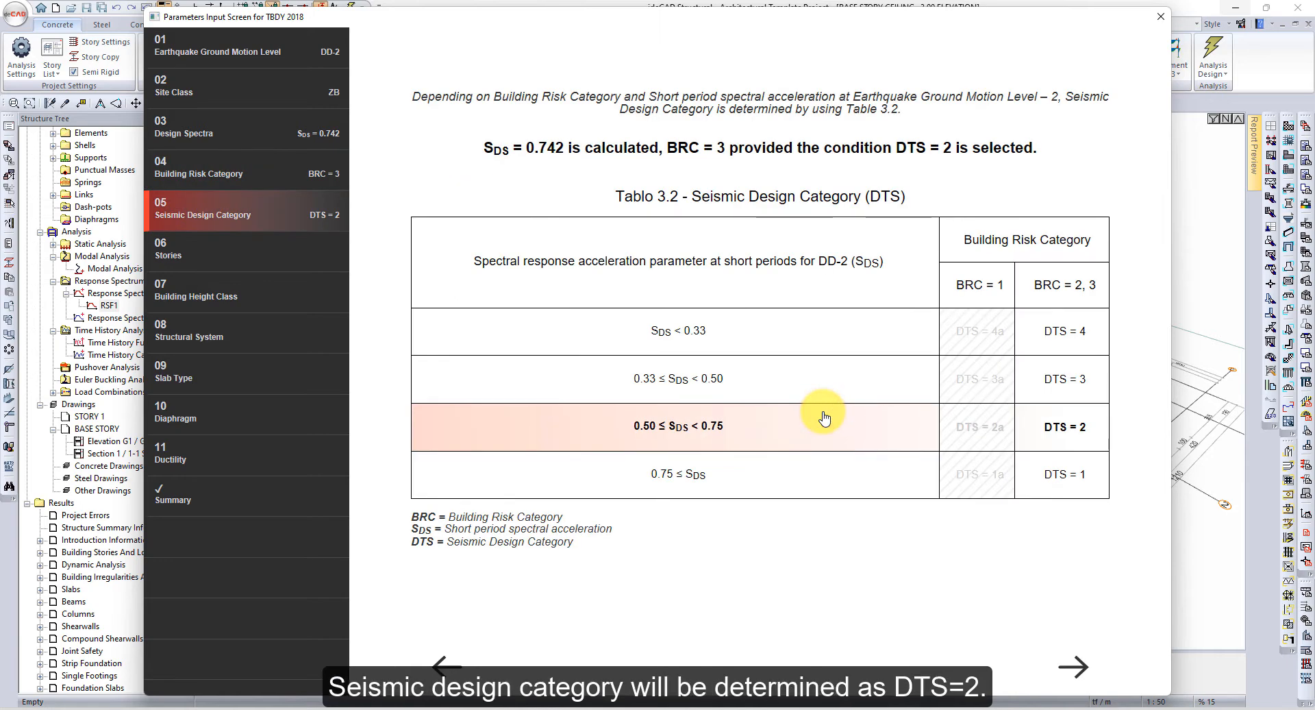
mouse_move(1106, 442)
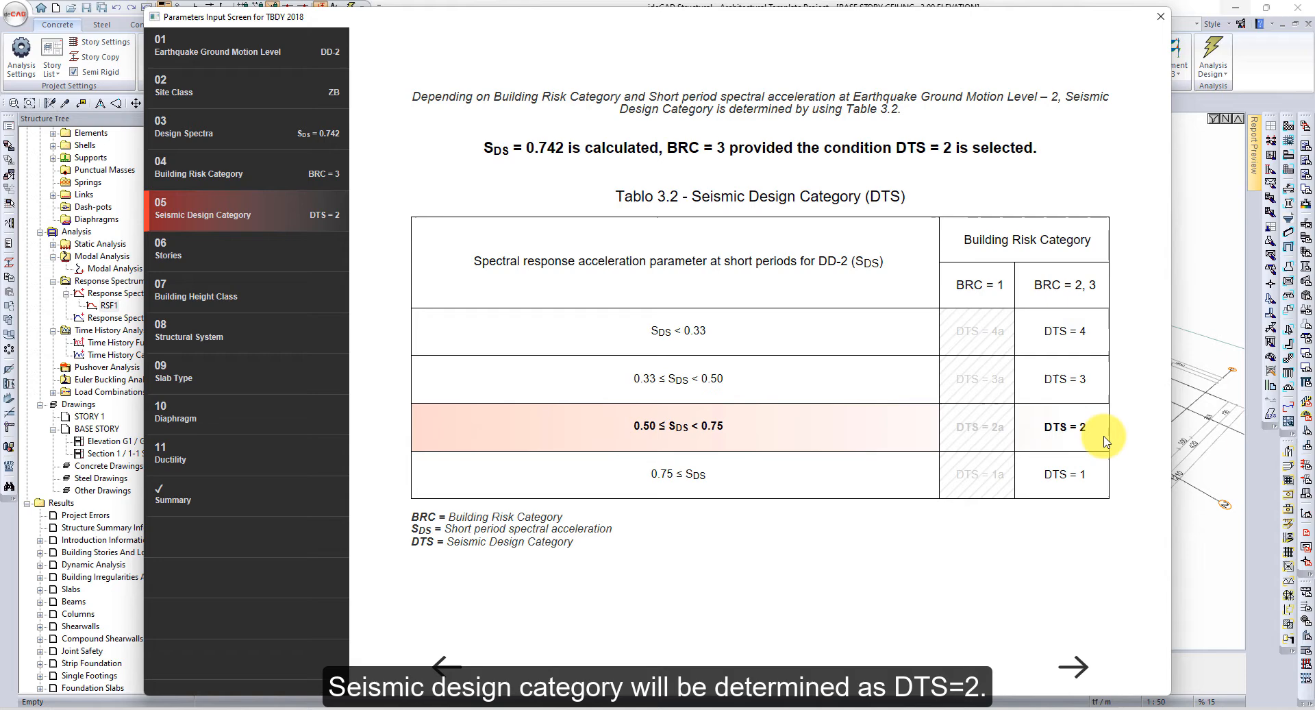
Confirm story elevations with HN = 6.00 m, giving building height class BYS = 8.
left_click(1074, 667)
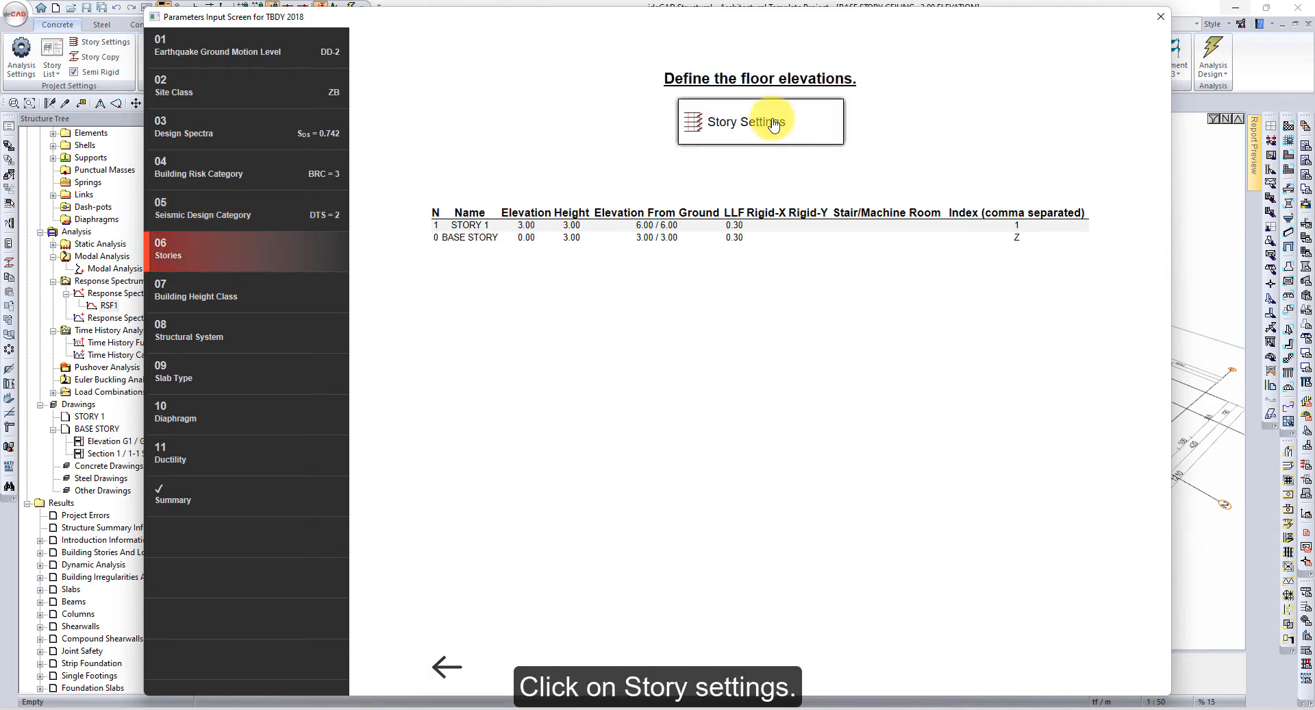
left_click(759, 121)
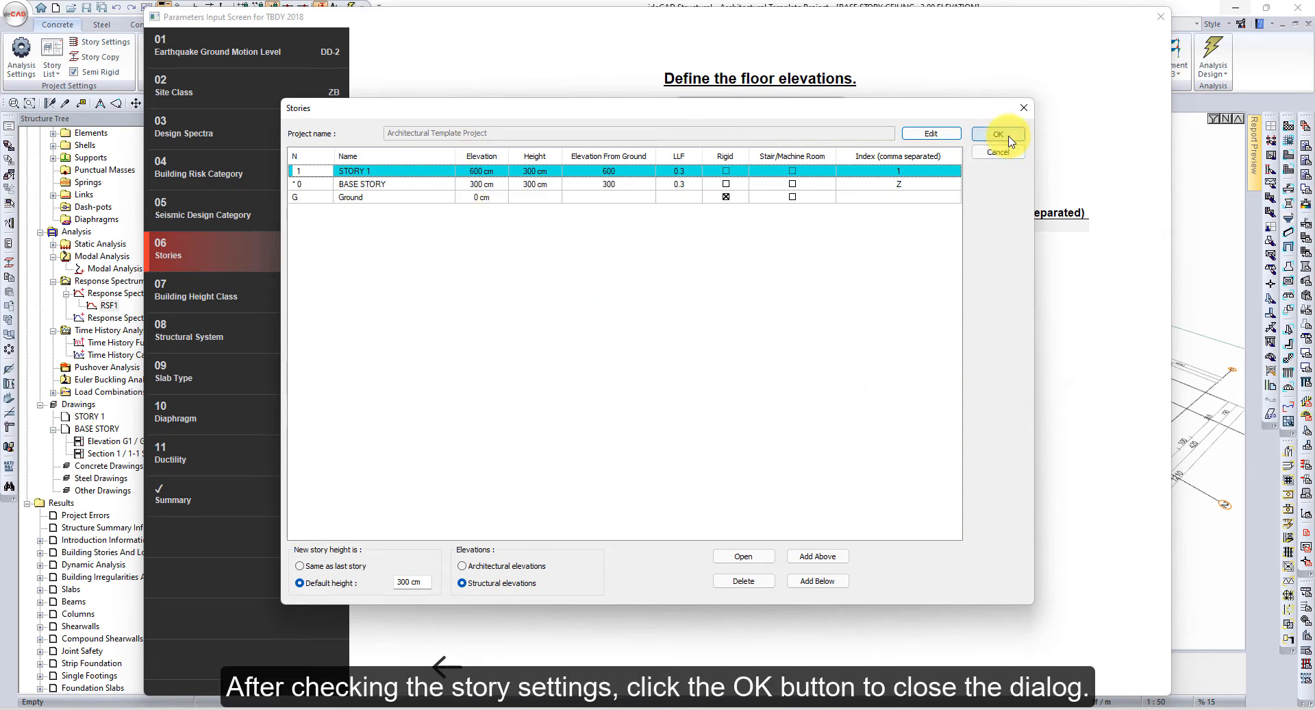
left_click(996, 134)
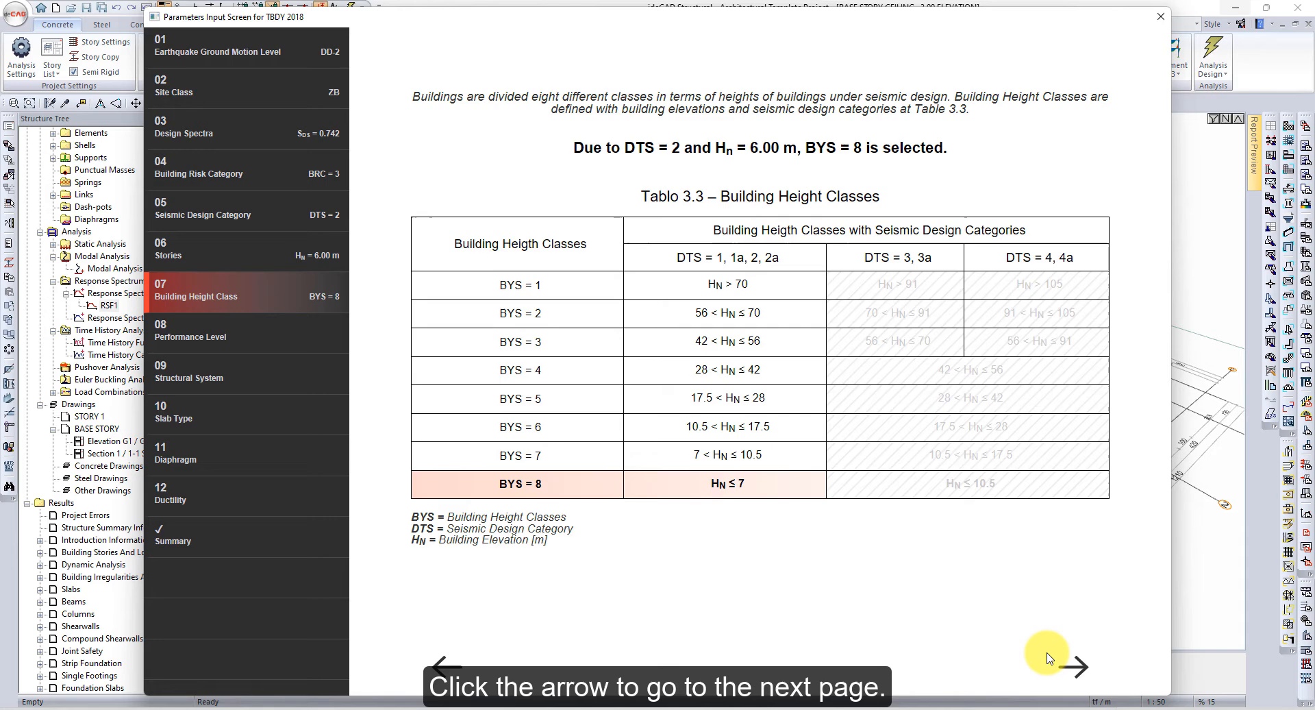
Accept performance level KH with DGT design and advance to the structural system type page.
left_click(1077, 667)
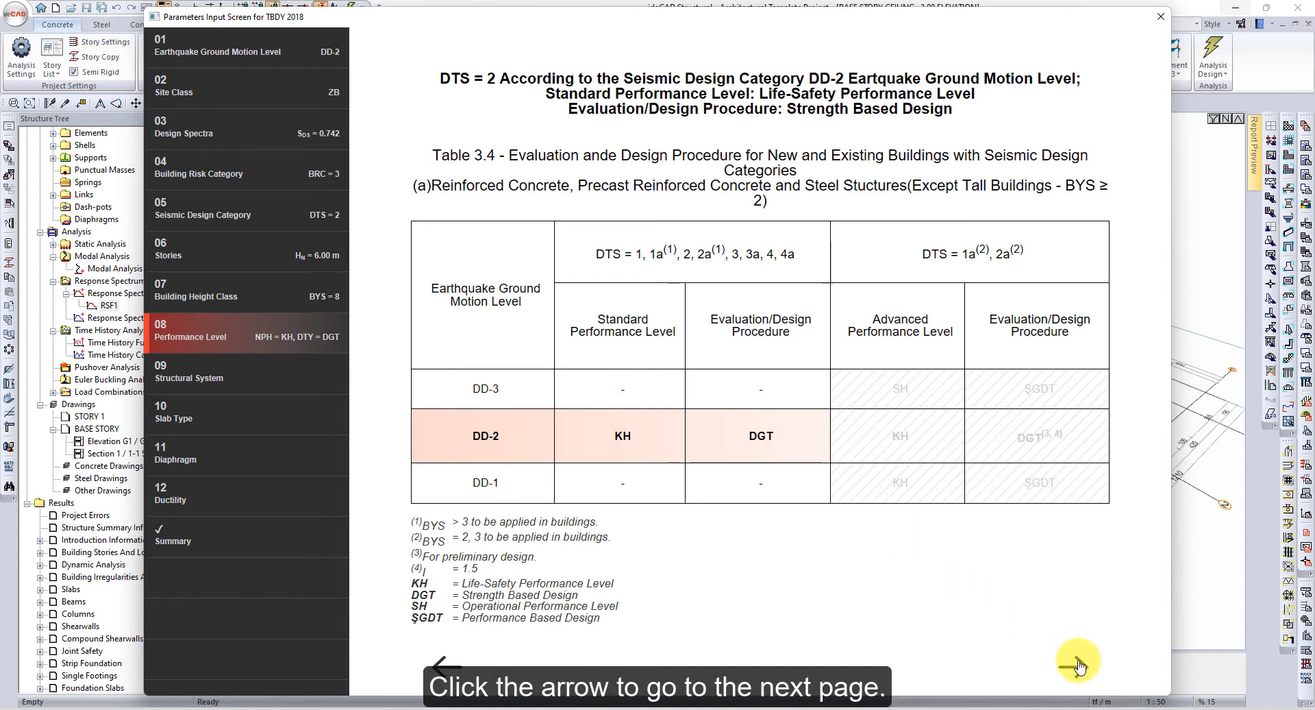
left_click(1079, 663)
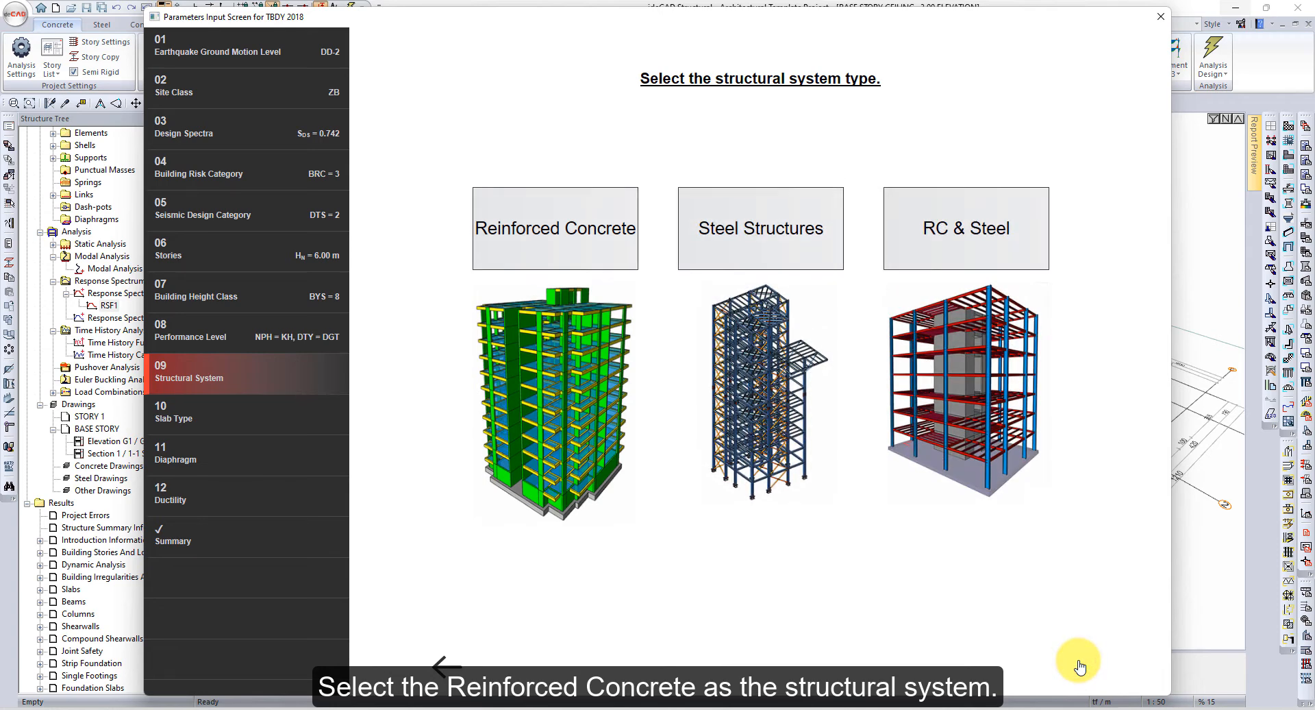
Choose reinforced concrete, beam-and-slab structures and waffle slab, semi rigid diaphragm, and High ductility.
left_click(555, 229)
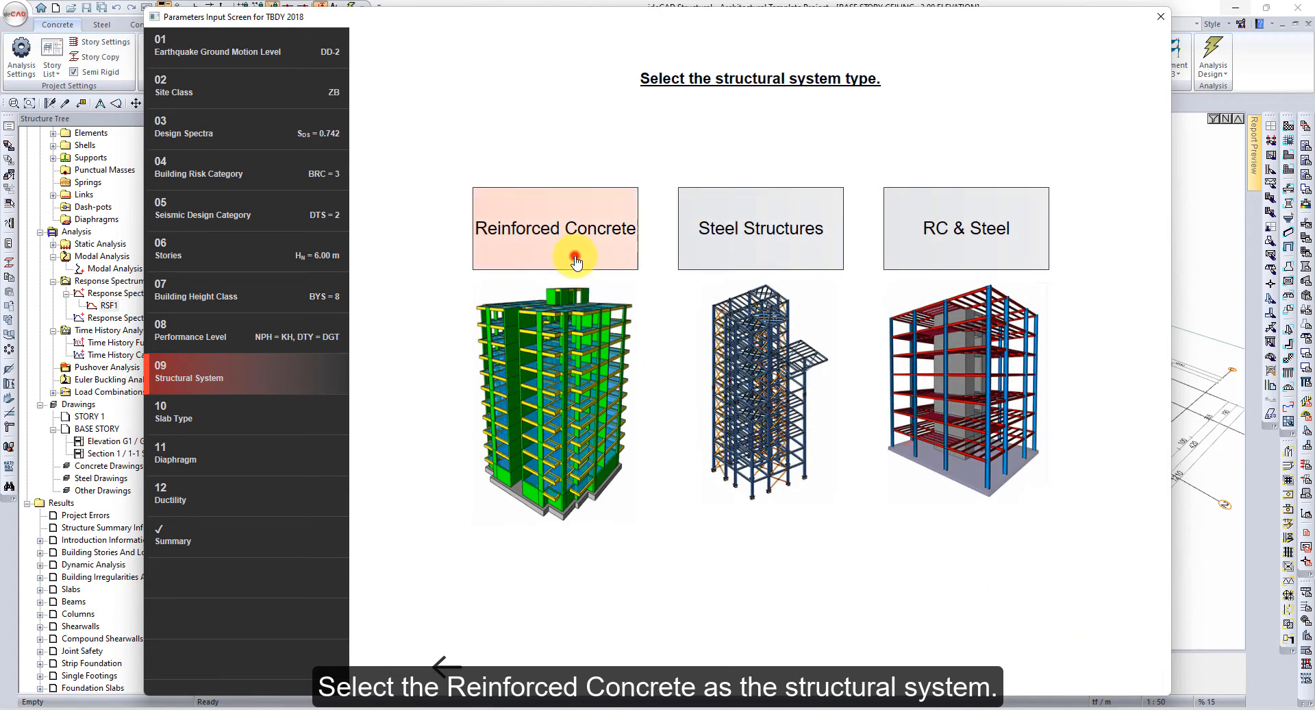
left_click(555, 229)
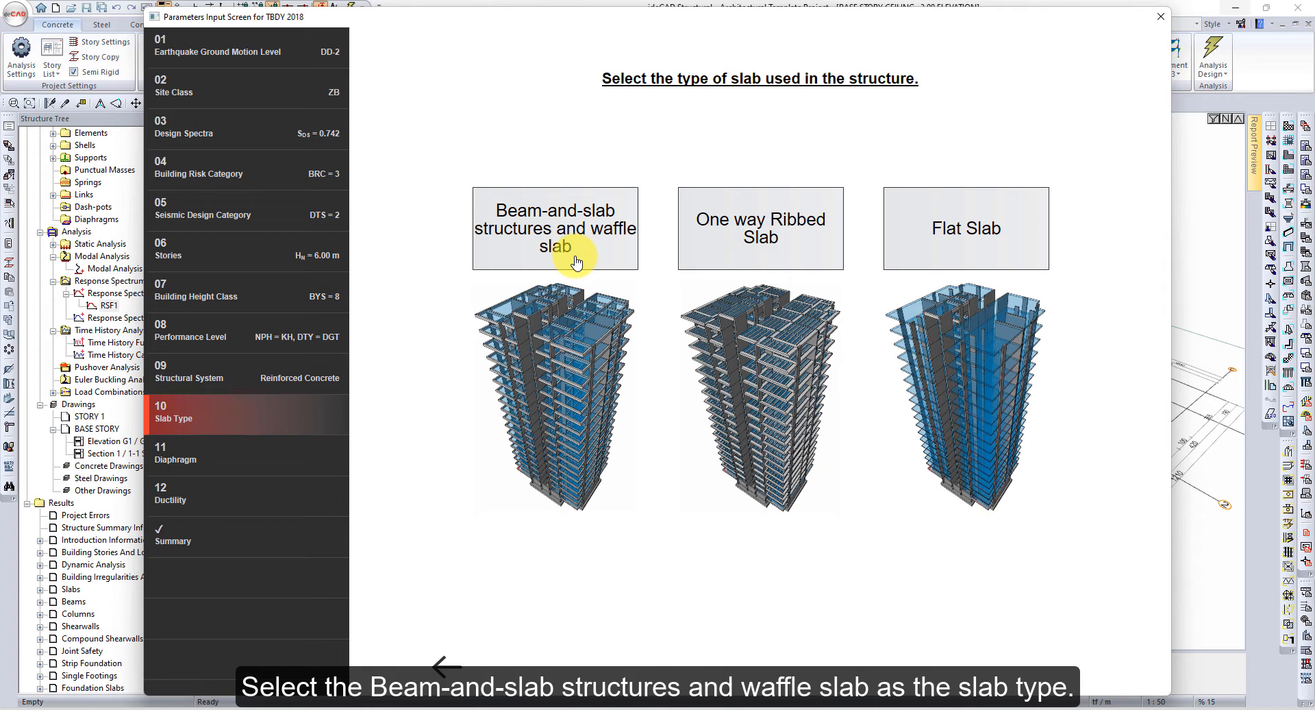
left_click(555, 229)
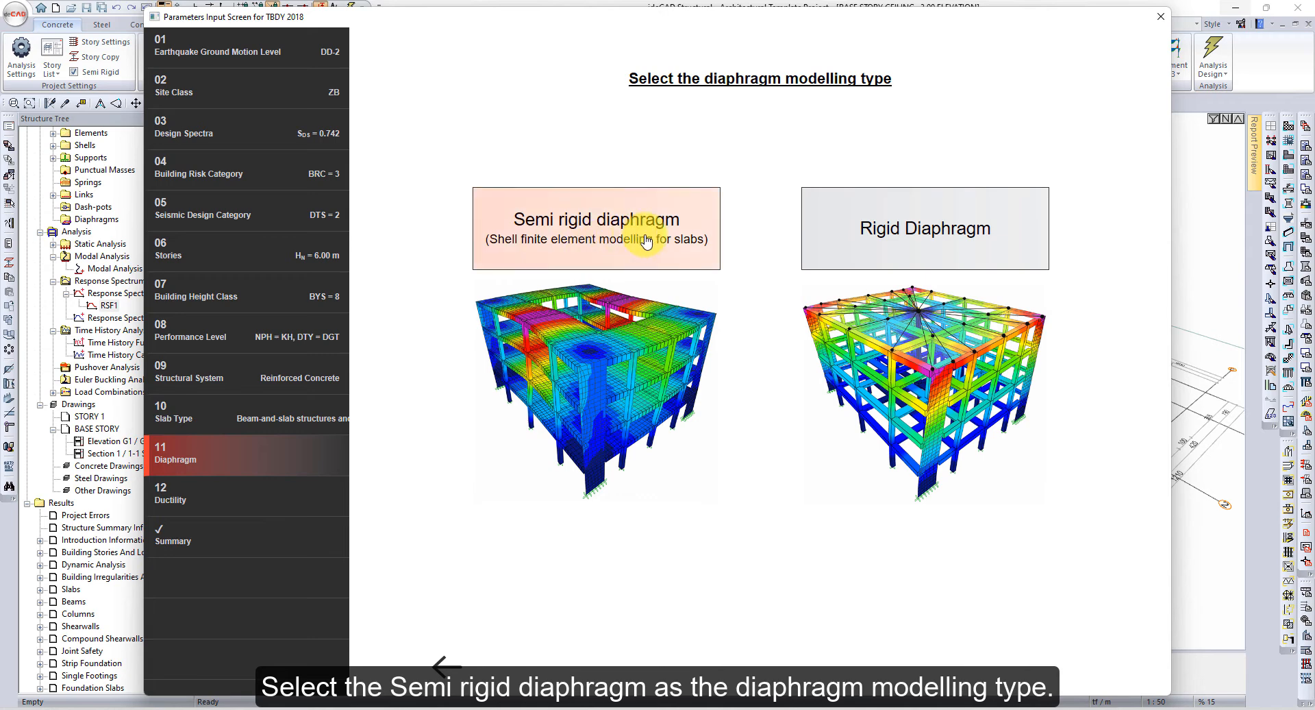
left_click(596, 220)
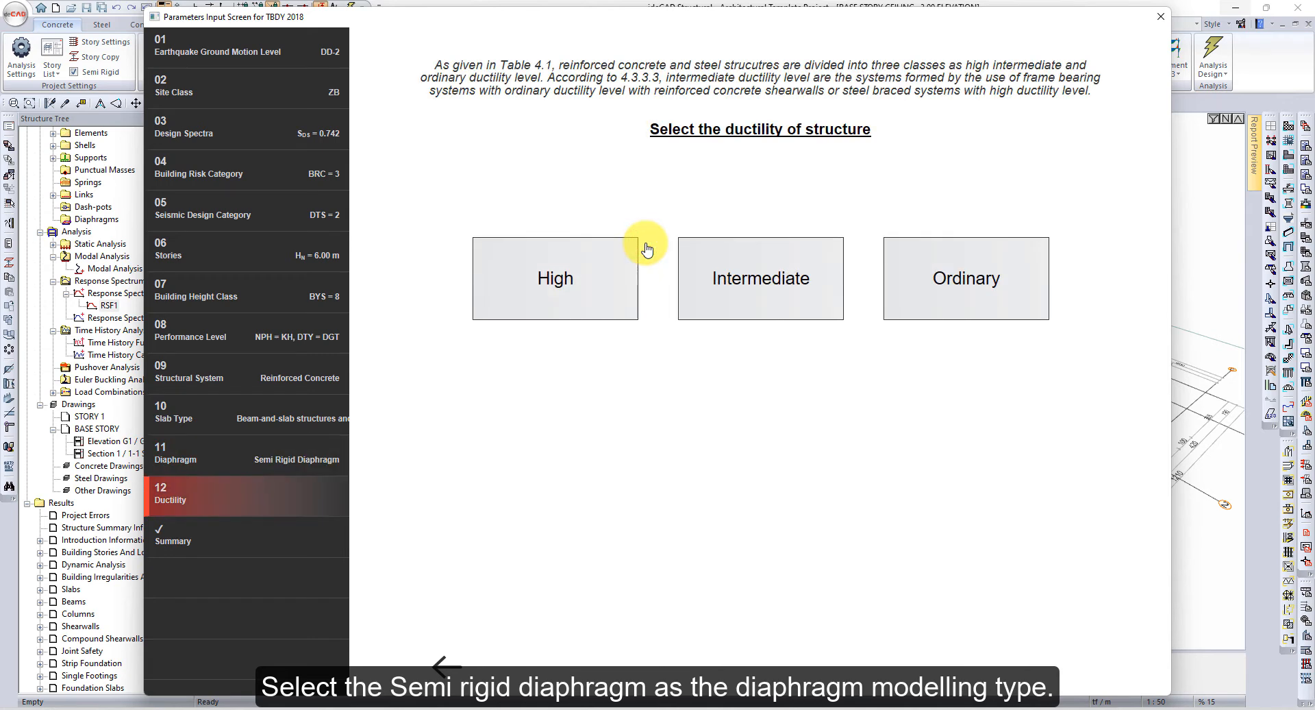
left_click(555, 278)
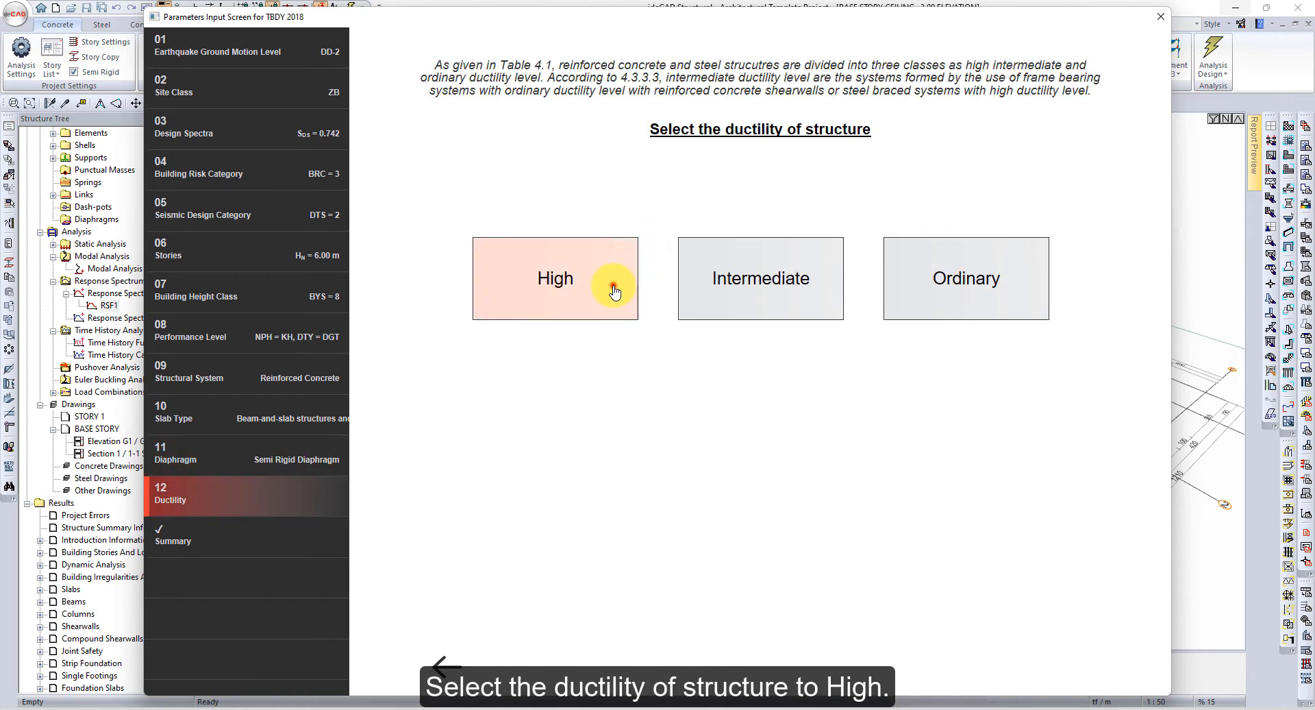
Use A11 Special Moment Frames (R = 8, D = 3) for both X and Y directions.
left_click(555, 278)
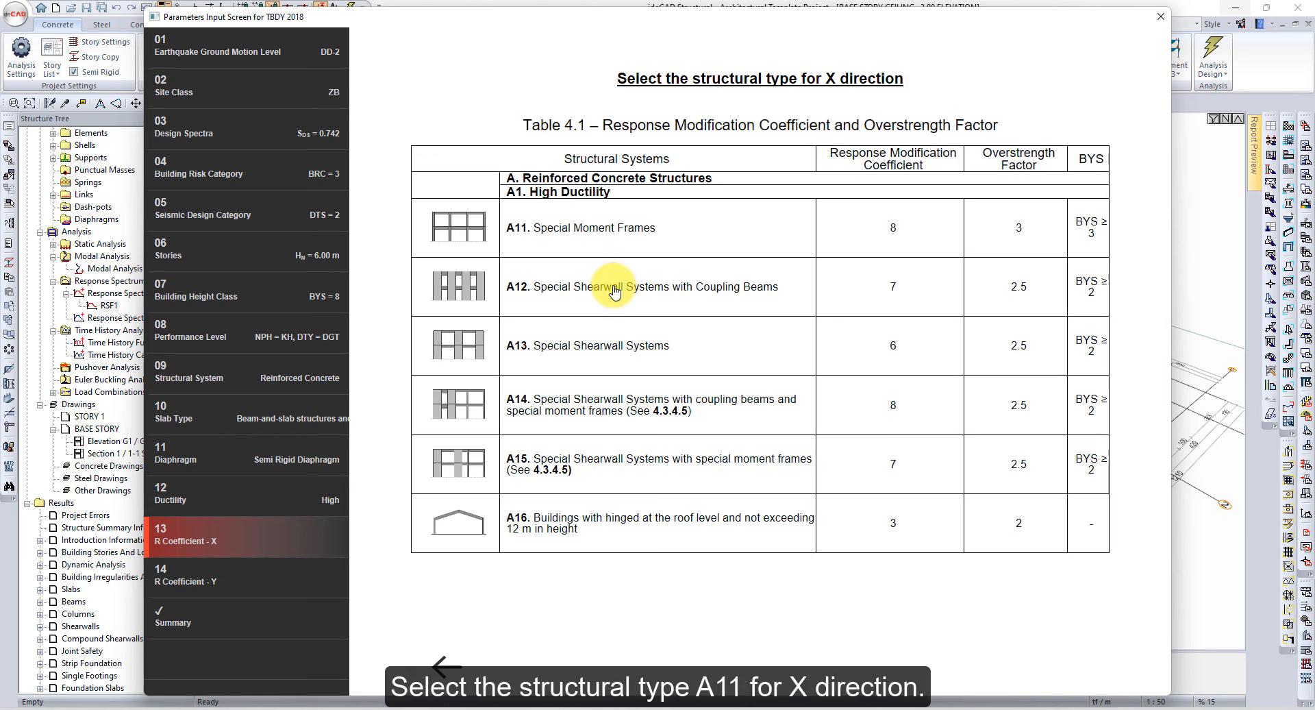
left_click(676, 233)
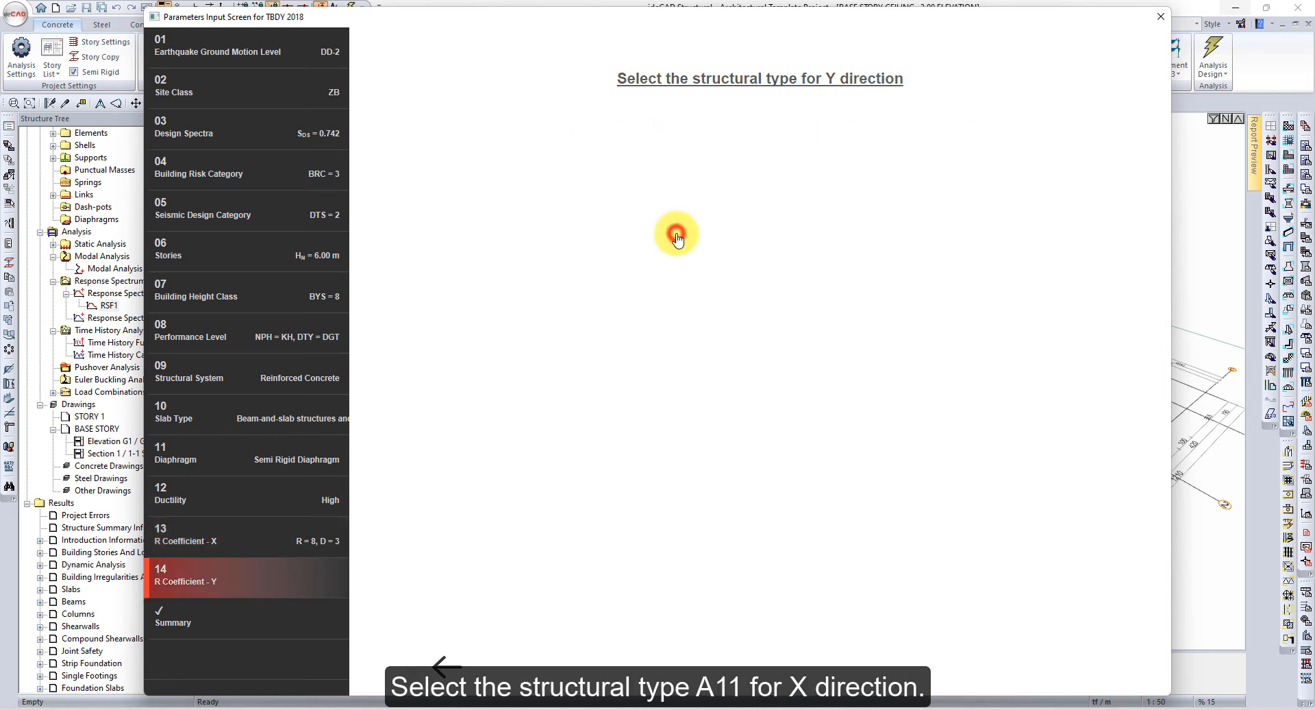
left_click(676, 233)
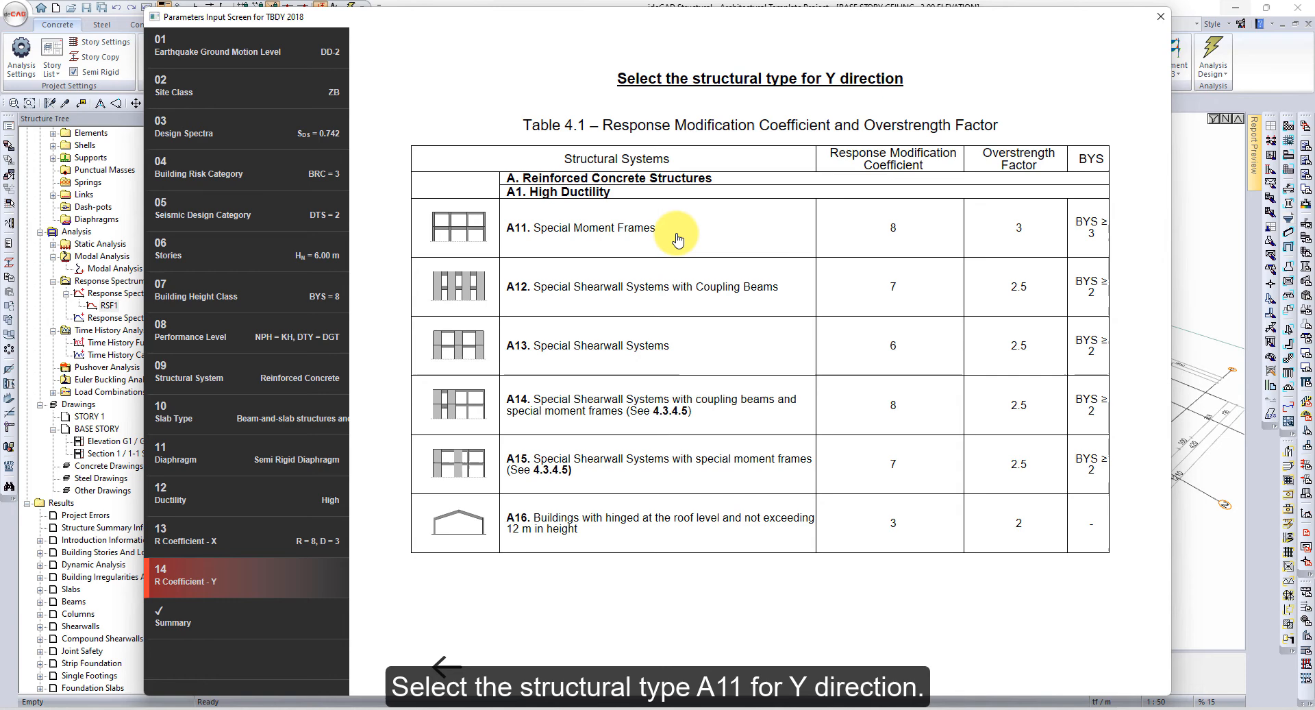
left_click(713, 227)
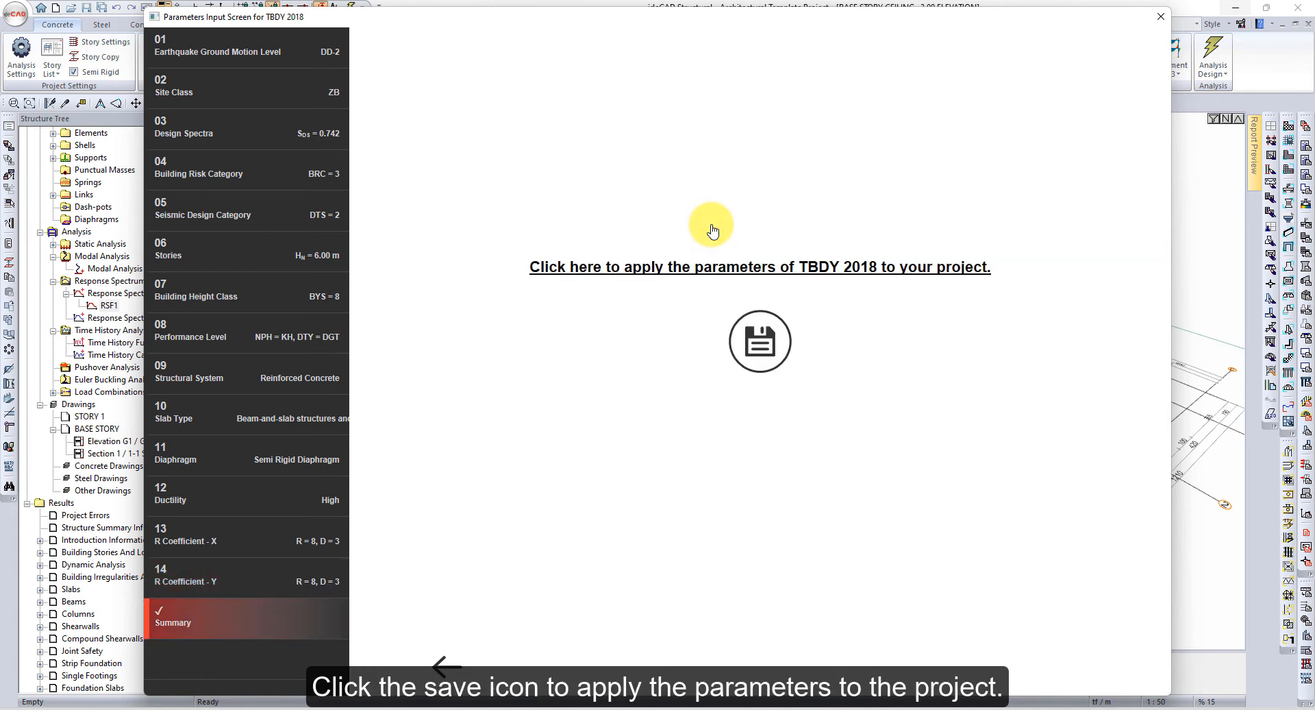
Apply the TBDY 2018 parameters to the project and close Analysis Settings keeping changes.
left_click(759, 341)
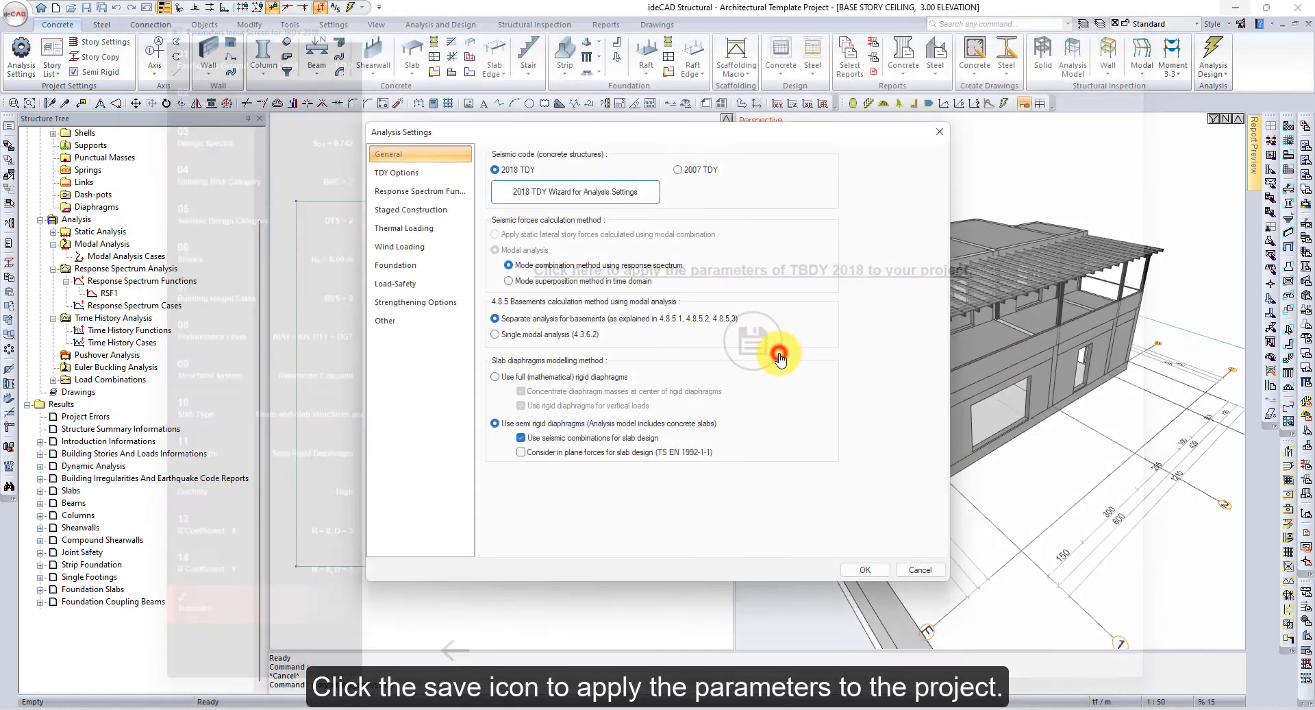
left_click(752, 338)
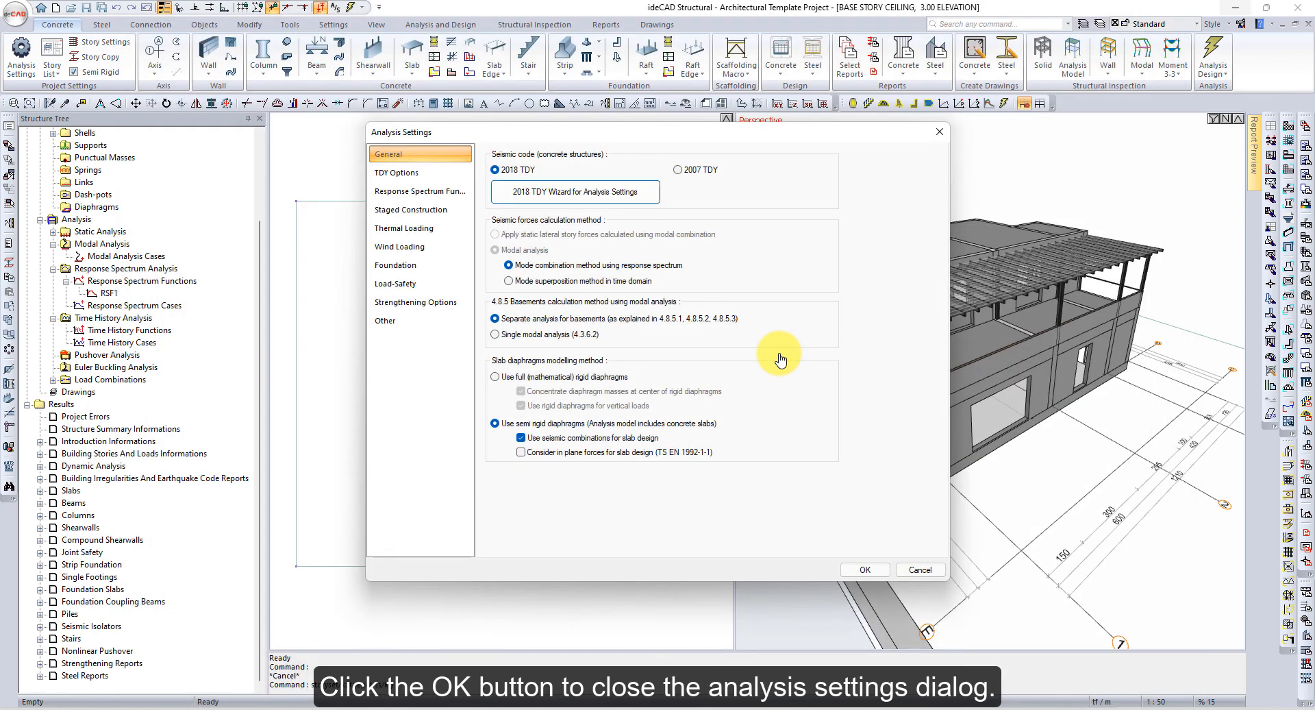
left_click(864, 570)
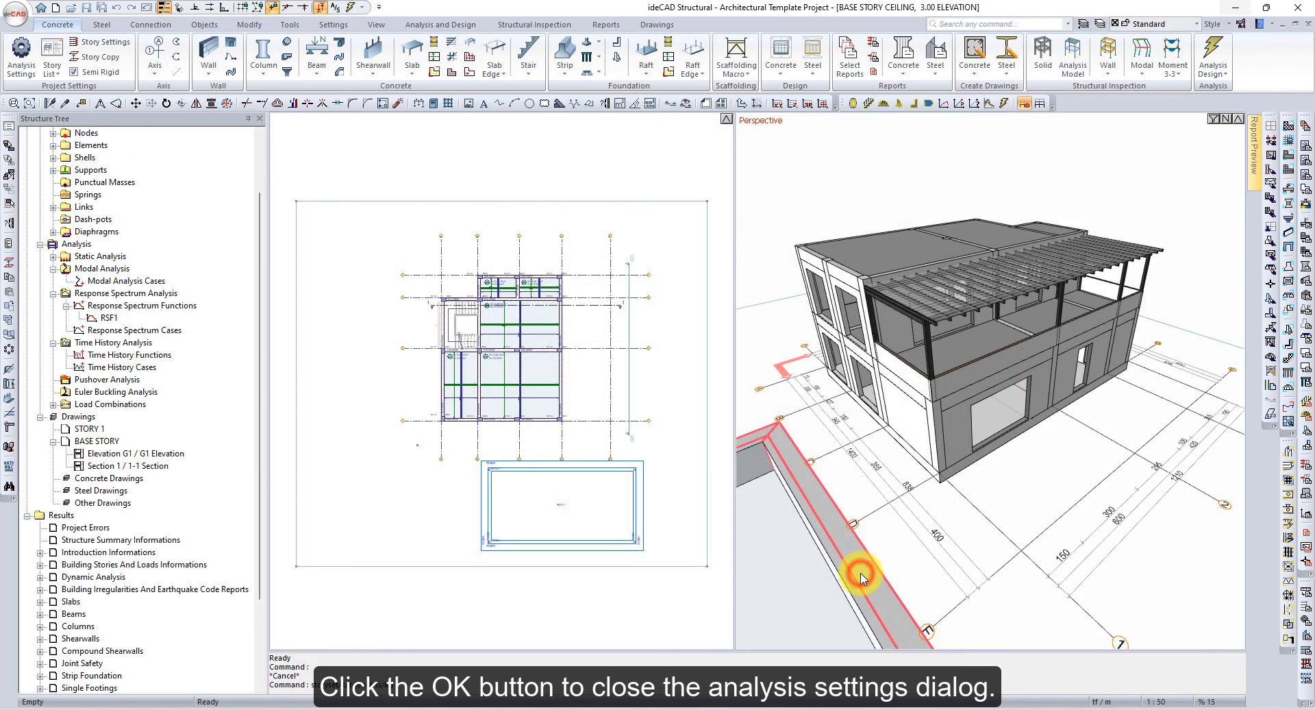